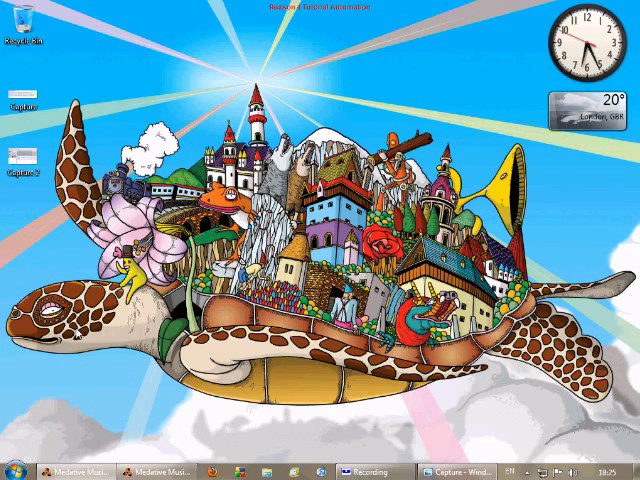
# Step: Bring the Reason meditation song window to the front from the taskbar
pyautogui.click(20, 96)
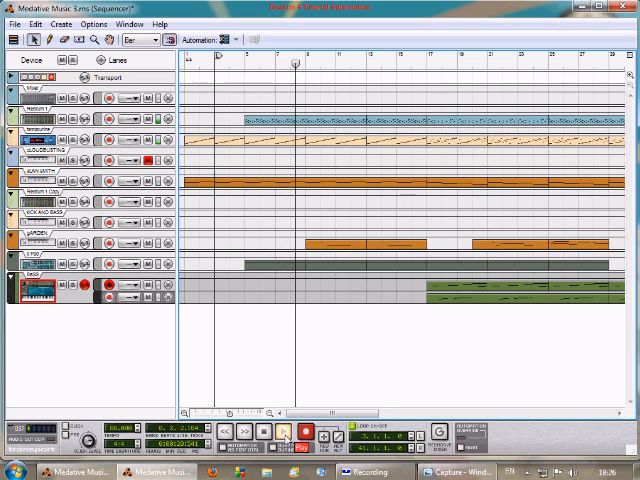
# Step: Switch from the sequencer to the device rack with the drum machine and combinators
pyautogui.click(286, 428)
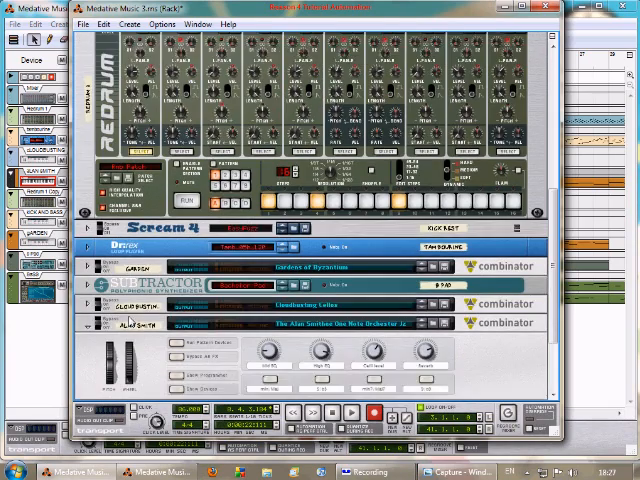
# Step: Scroll the rack down to reveal the lower combinator beneath the Scream 4 distortion
pyautogui.scroll(-3)
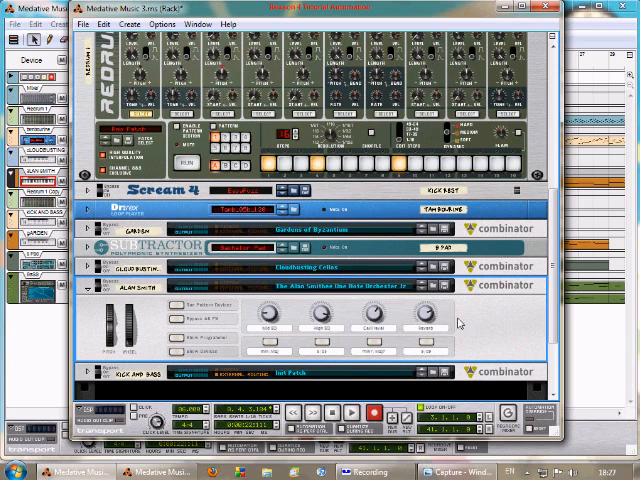
pyautogui.moveTo(460, 324)
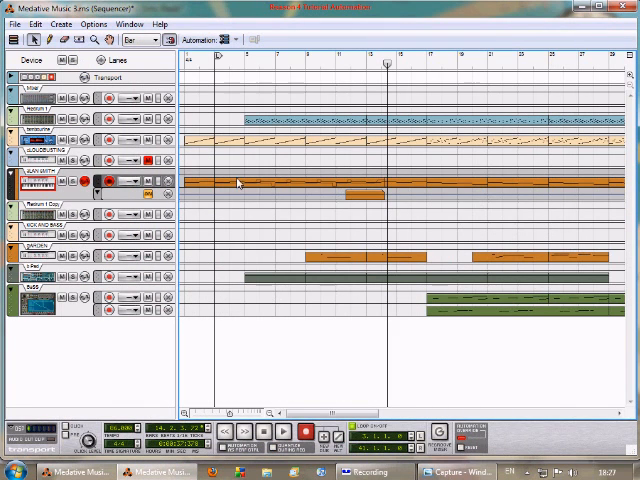
# Step: Open the track's clip in edit mode via its right-click menu
pyautogui.rightClick(336, 196)
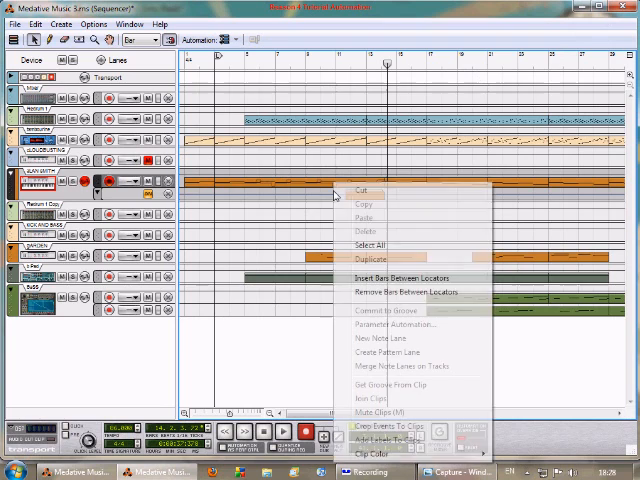
pyautogui.click(368, 258)
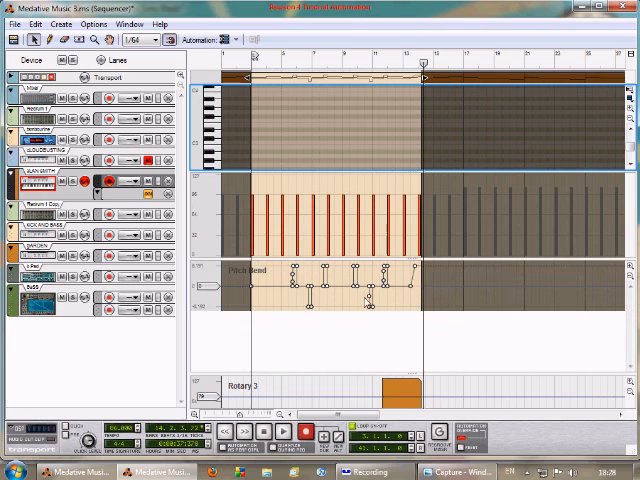
pyautogui.moveTo(332, 340)
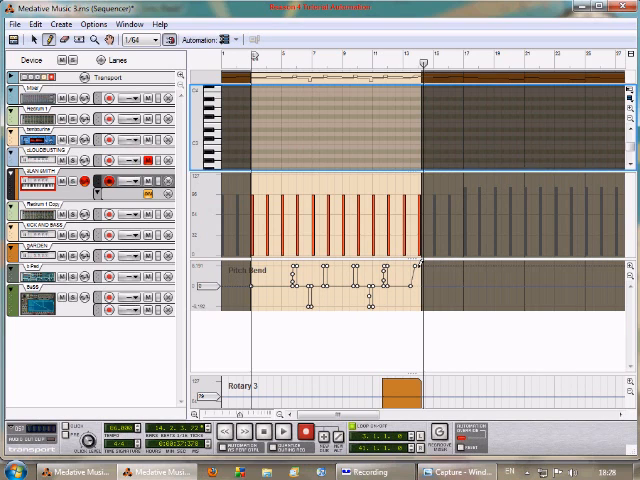
# Step: Leave clip editing and return to the full arrangement view
pyautogui.click(410, 270)
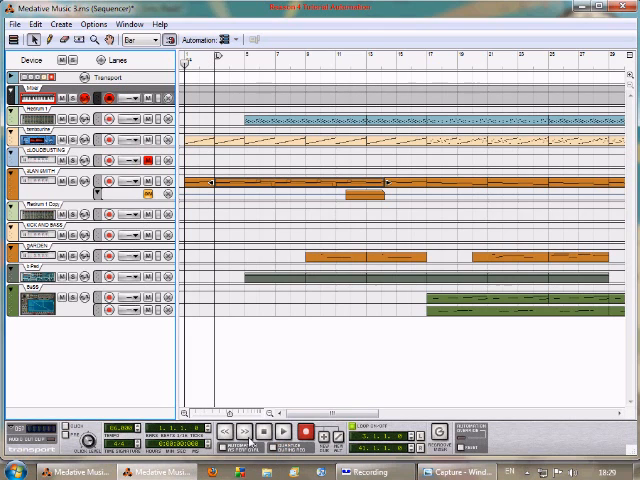
# Step: Switch to the rack showing the mixer, RV7000 reverb and Redrum
pyautogui.click(256, 430)
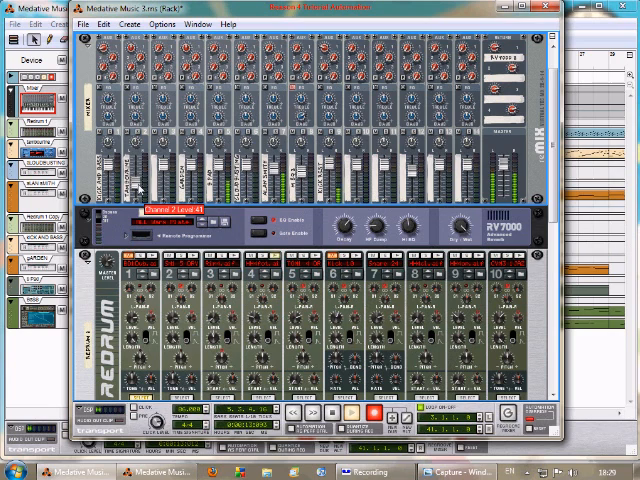
# Step: Move a mixer channel fader while recording to capture level automation
pyautogui.moveTo(132, 160); pyautogui.dragTo(132, 184)
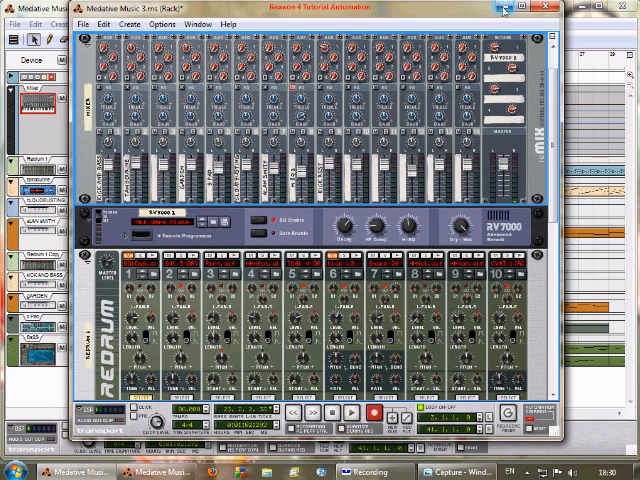
pyautogui.moveTo(520, 12)
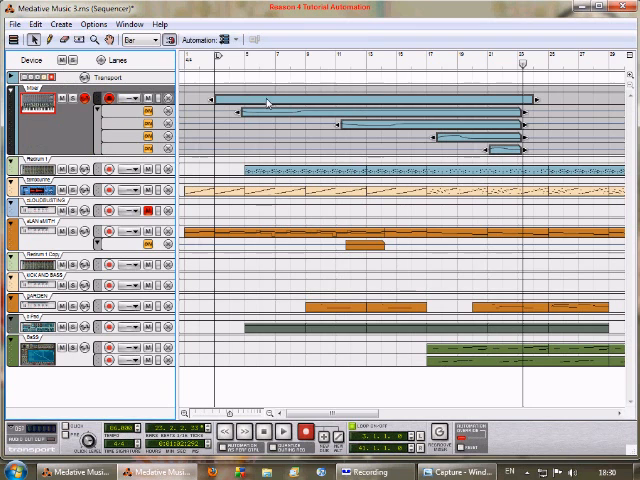
pyautogui.moveTo(424, 100)
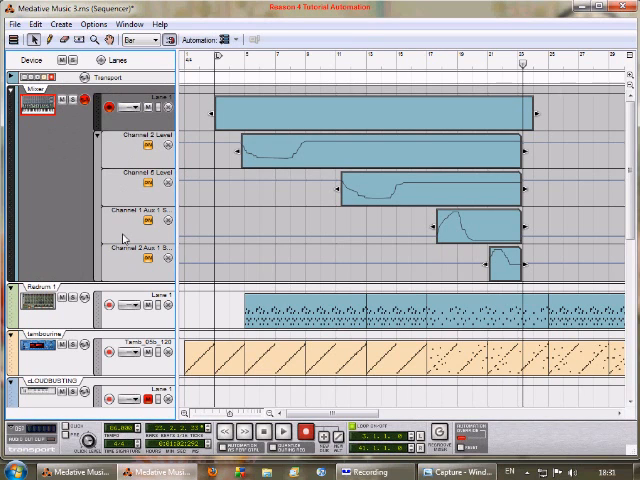
# Step: Open the channel-level automation clip for editing and scroll its lanes into view
pyautogui.click(290, 160)
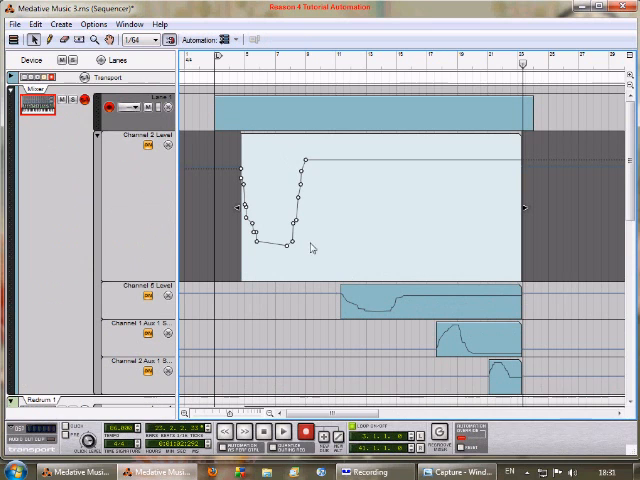
pyautogui.scroll(-3)
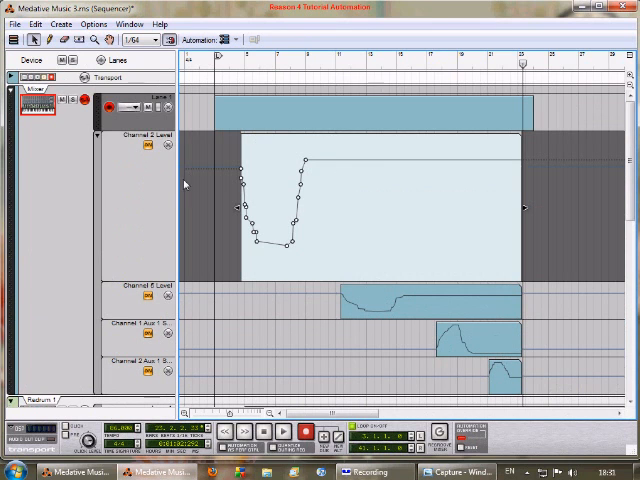
pyautogui.moveTo(440, 256)
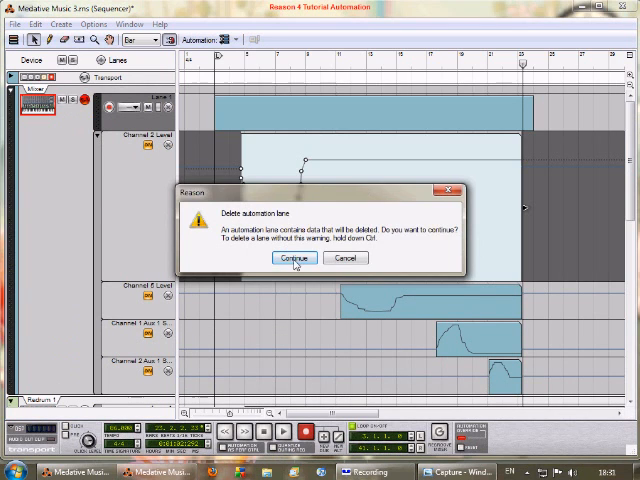
# Step: Confirm the warning to delete the top channel-level automation lane
pyautogui.click(294, 256)
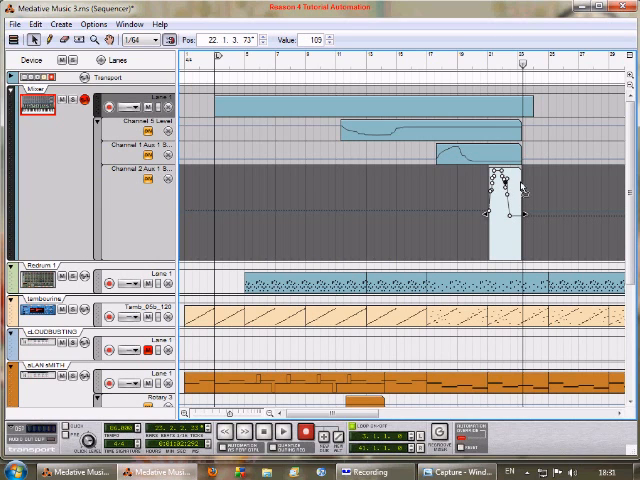
pyautogui.moveTo(452, 180)
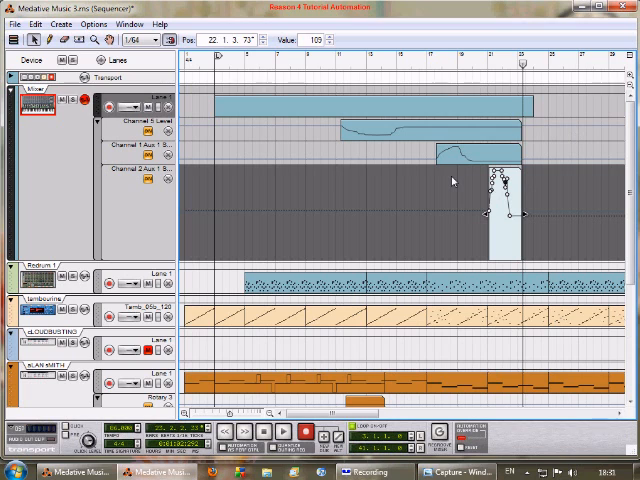